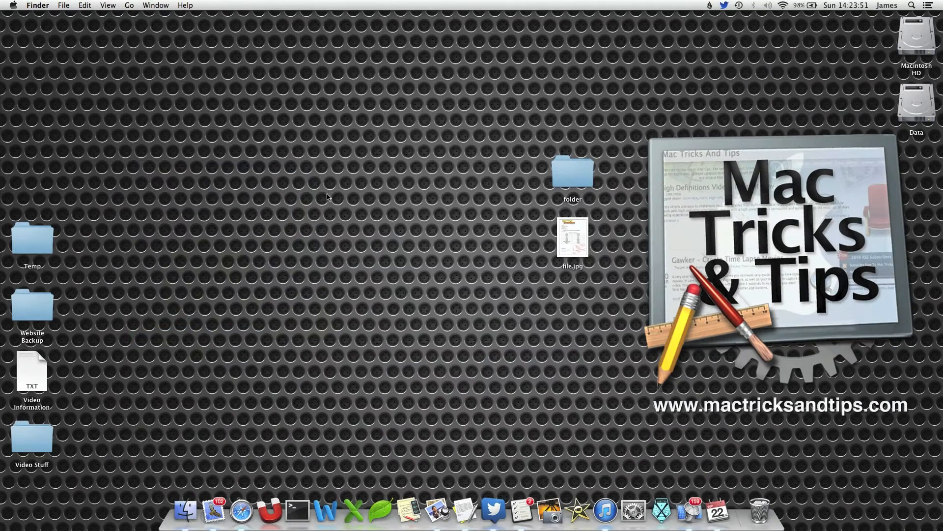
{"action": "mouse_move", "coordinate": [416, 344]}
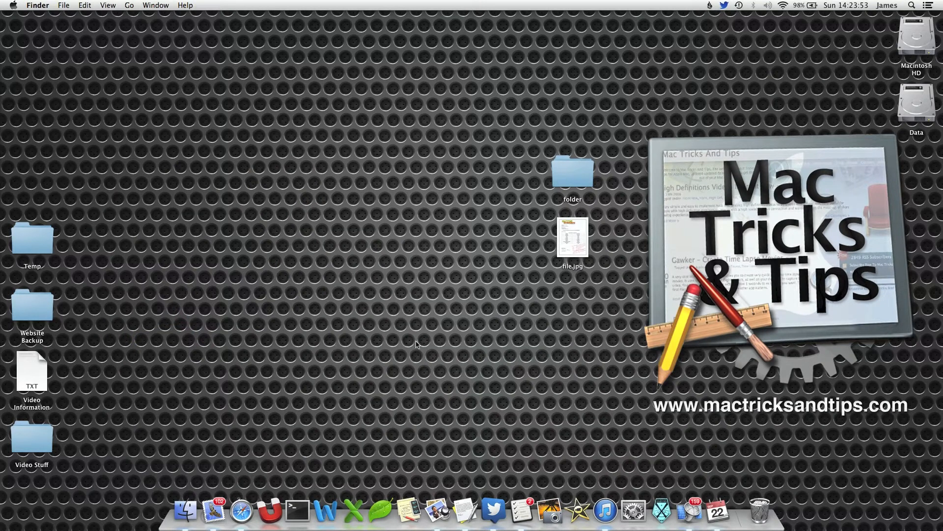
{"action": "mouse_move", "coordinate": [594, 159]}
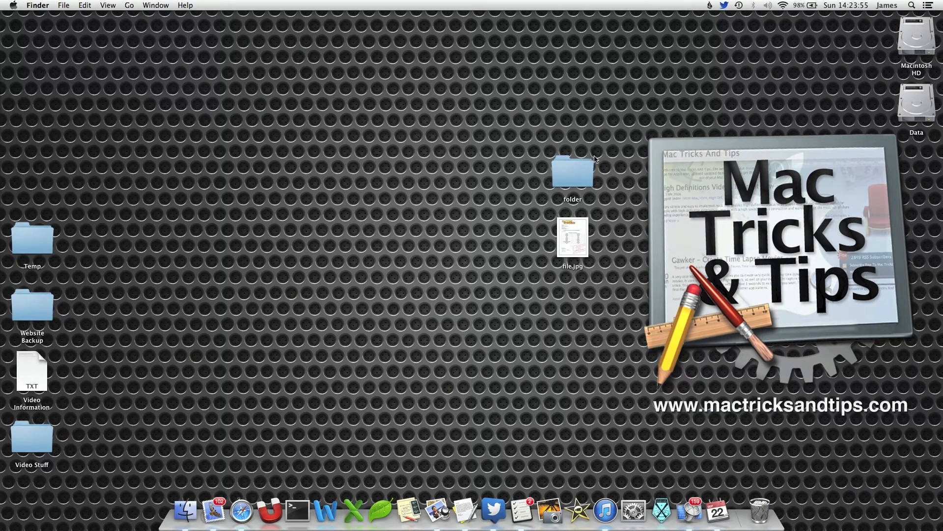
{"action": "mouse_move", "coordinate": [296, 508]}
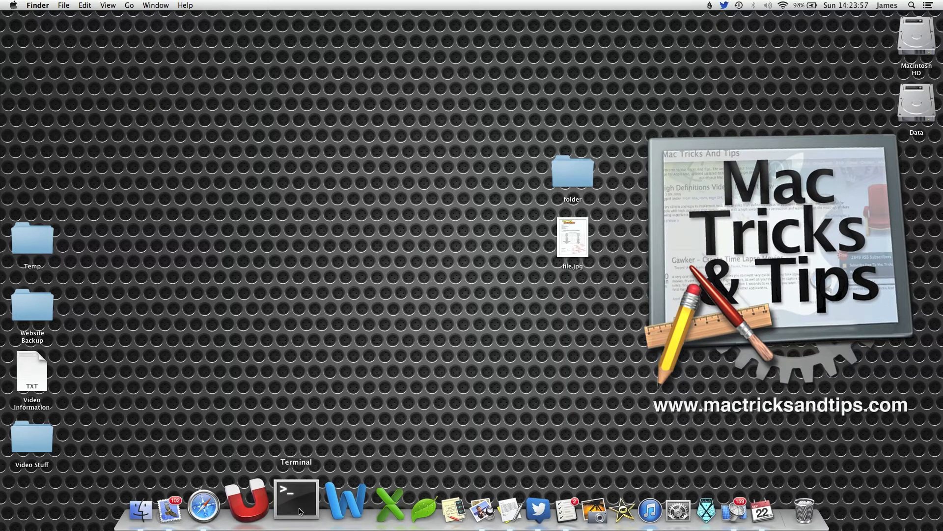
Step: Launch Terminal from the Dock and cd into the Desktop directory
{"action": "left_click", "coordinate": [296, 499]}
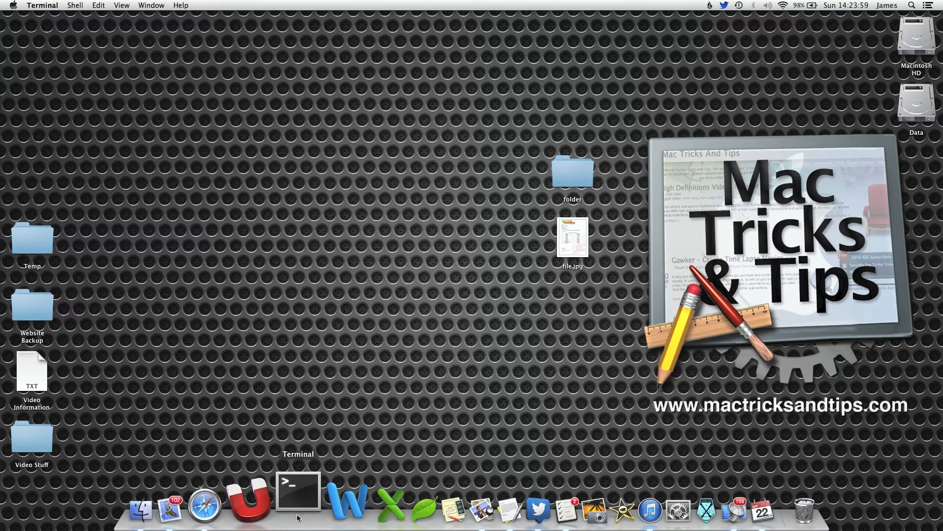
{"action": "left_click", "coordinate": [296, 494]}
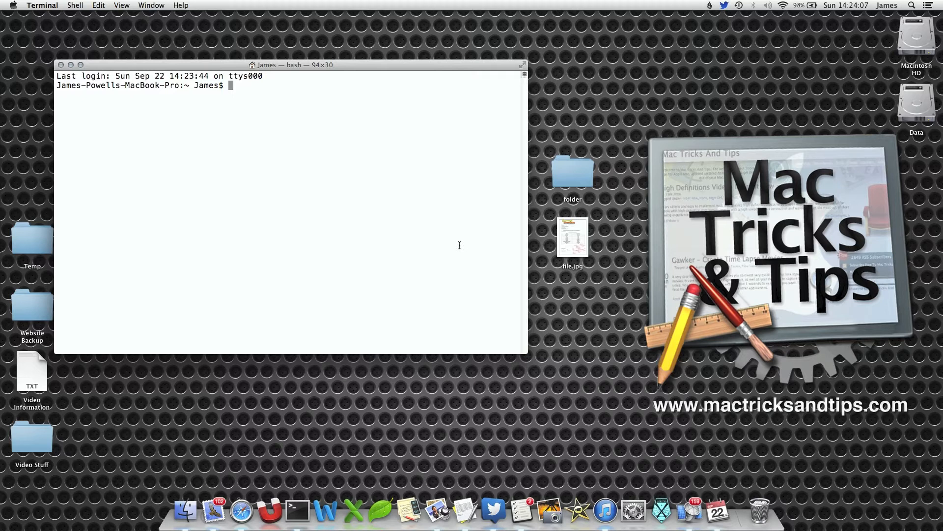
{"action": "type", "text": "cd"}
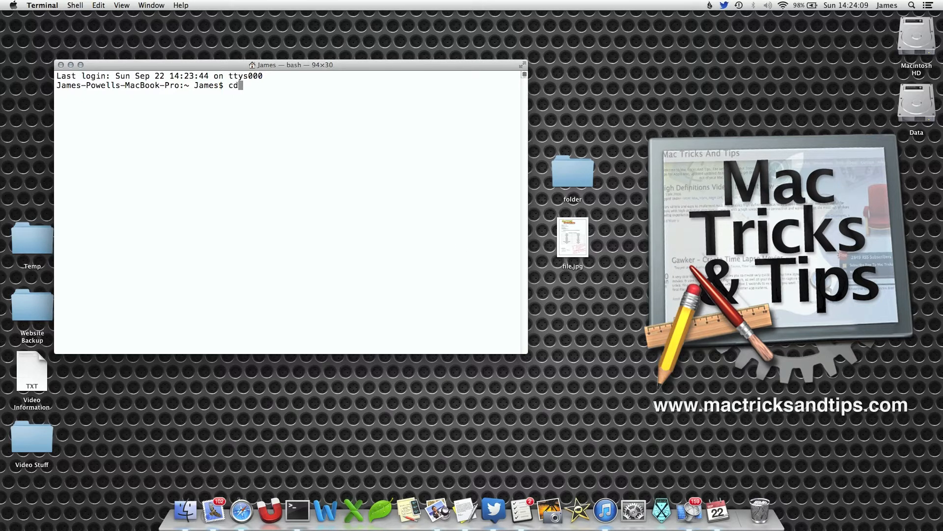
{"action": "type", "text": "des"}
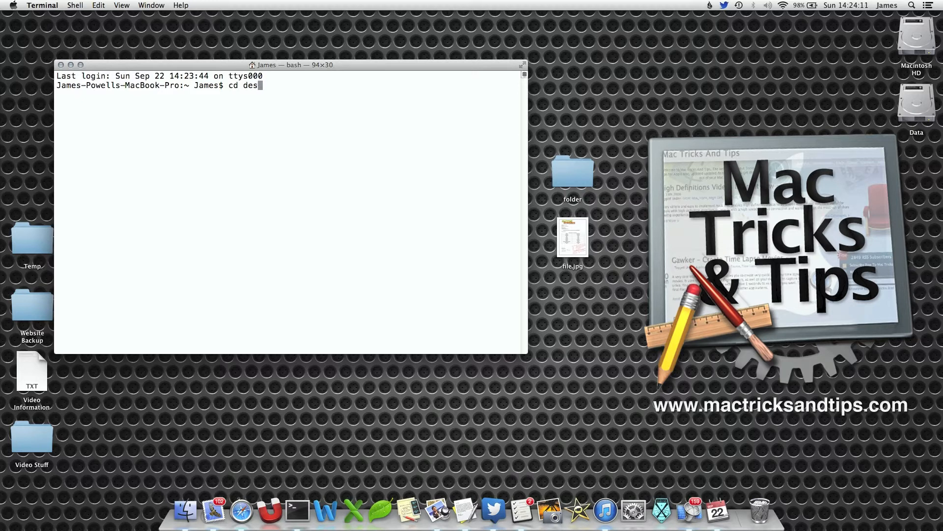
{"action": "key", "text": "Return"}
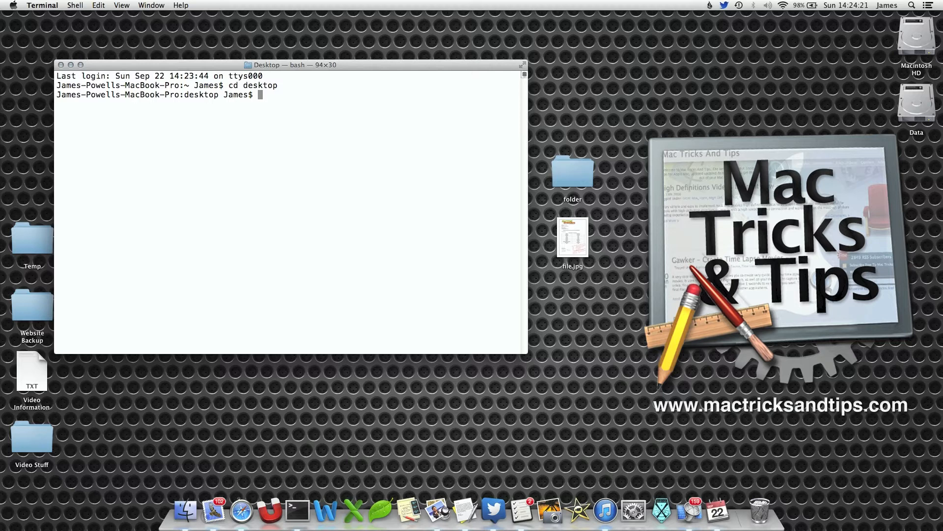
Step: Run chflags hidden file.jpg so the image disappears from the desktop
{"action": "type", "text": "chl"}
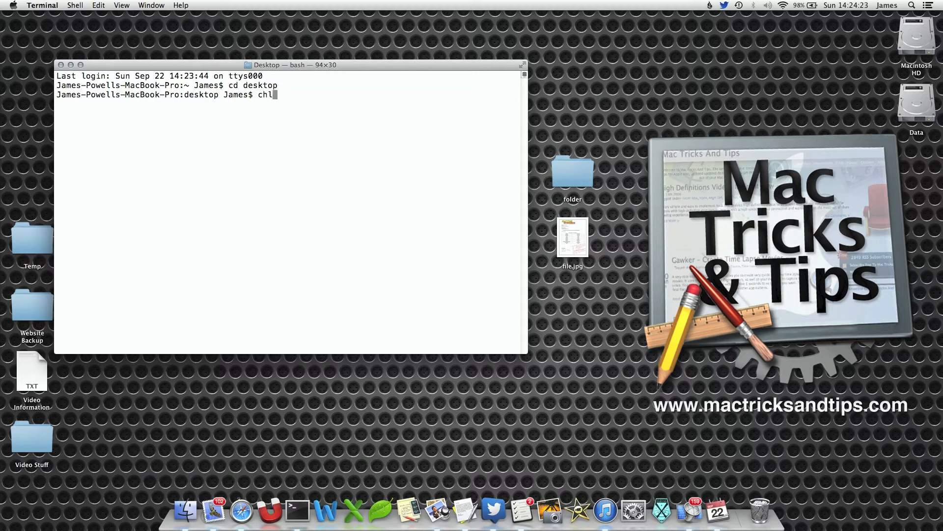
{"action": "type", "text": "flasg"}
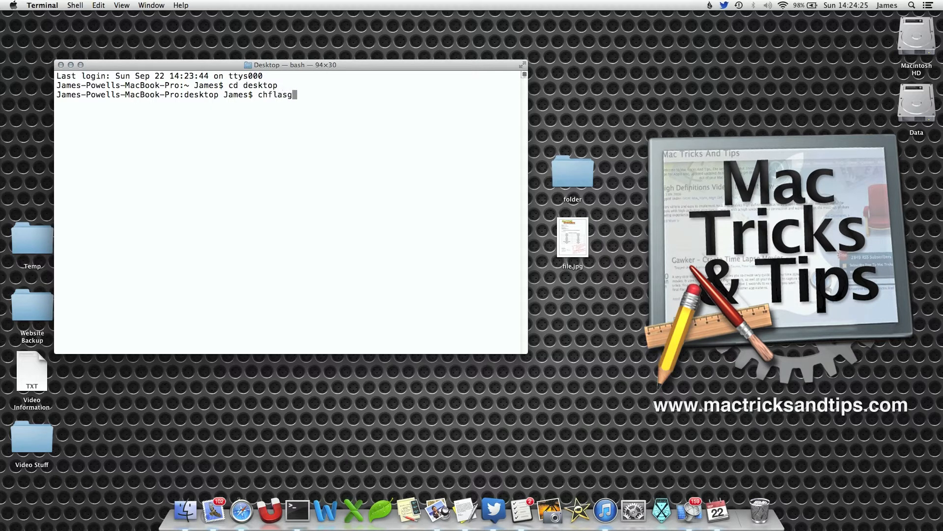
{"action": "type", "text": "s"}
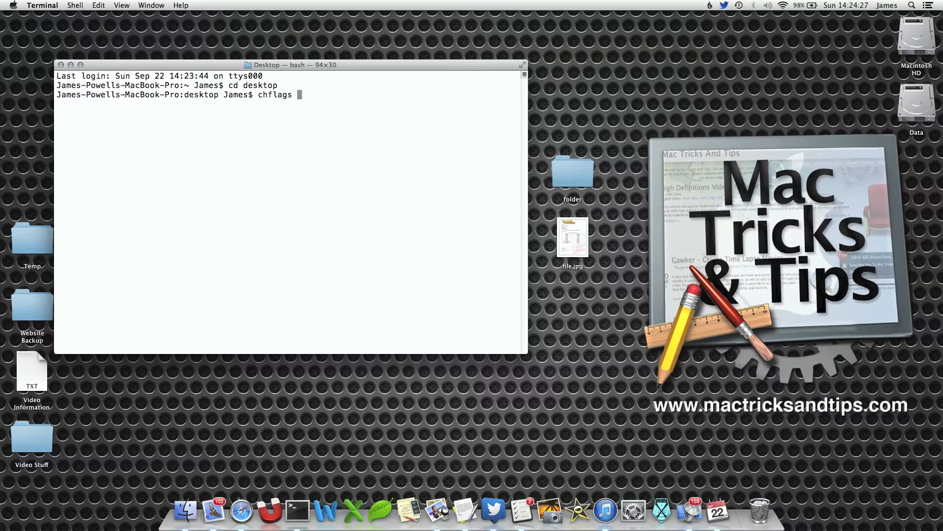
{"action": "type", "text": "hidden"}
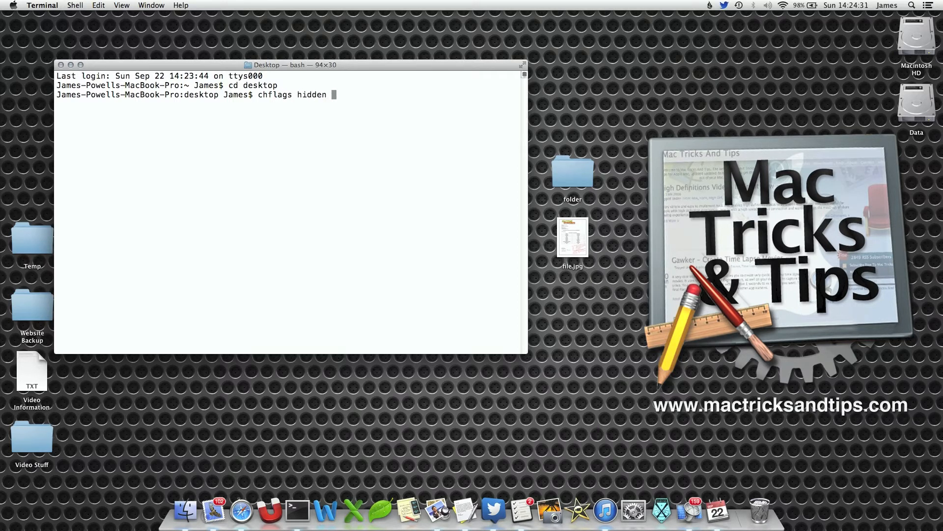
{"action": "type", "text": "file.jpg"}
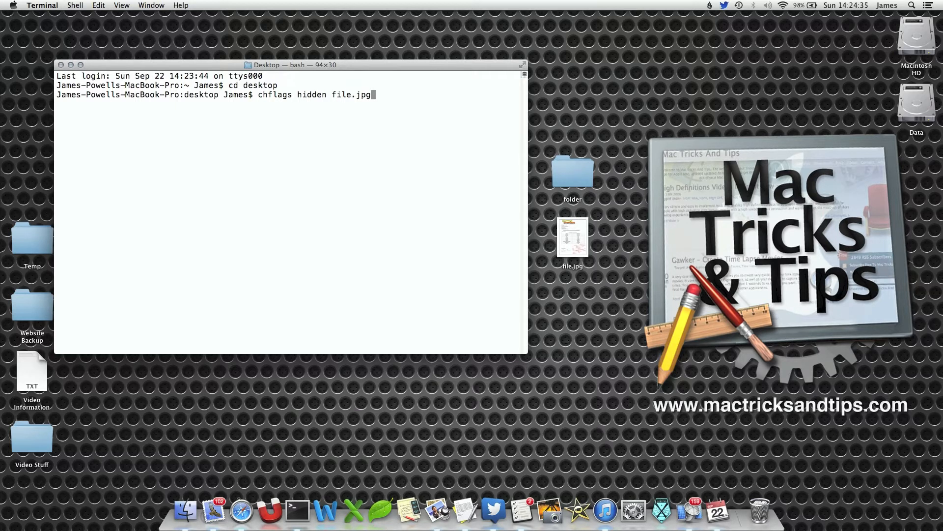
{"action": "key", "text": "Return"}
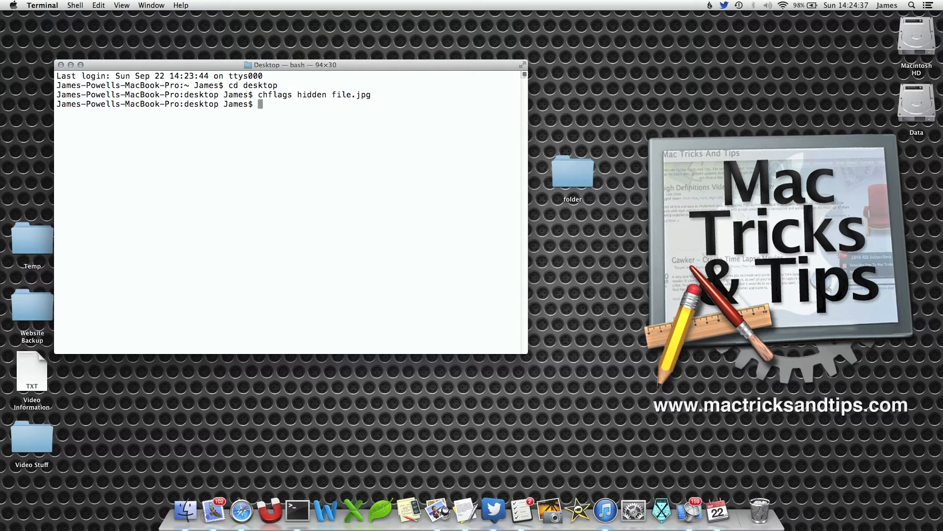
Step: Attempt to hide folder with a misspelled chflags command, which the shell rejects
{"action": "type", "text": "ch"}
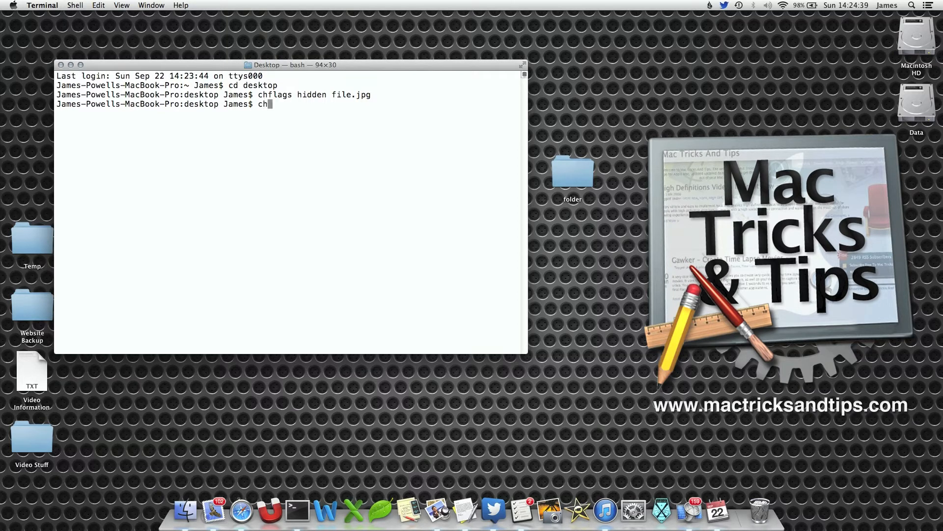
{"action": "type", "text": "la"}
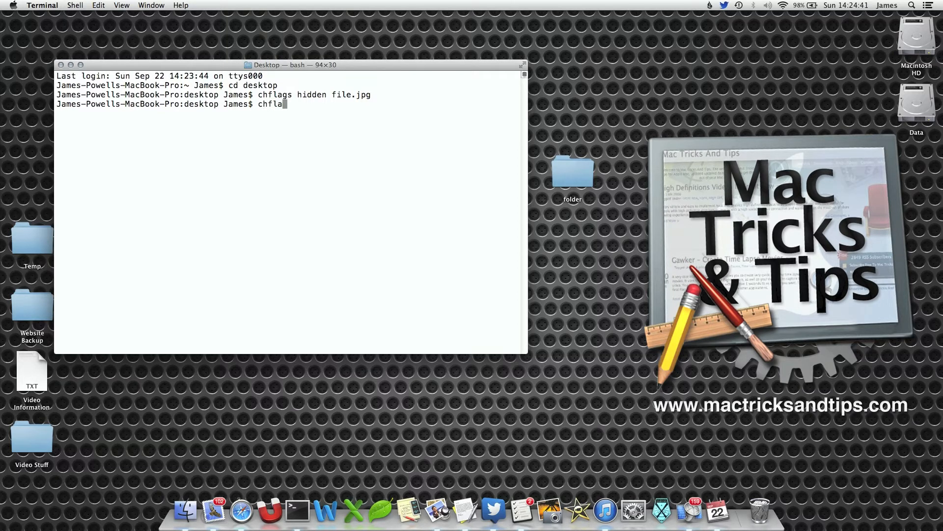
{"action": "type", "text": "hs hidden"}
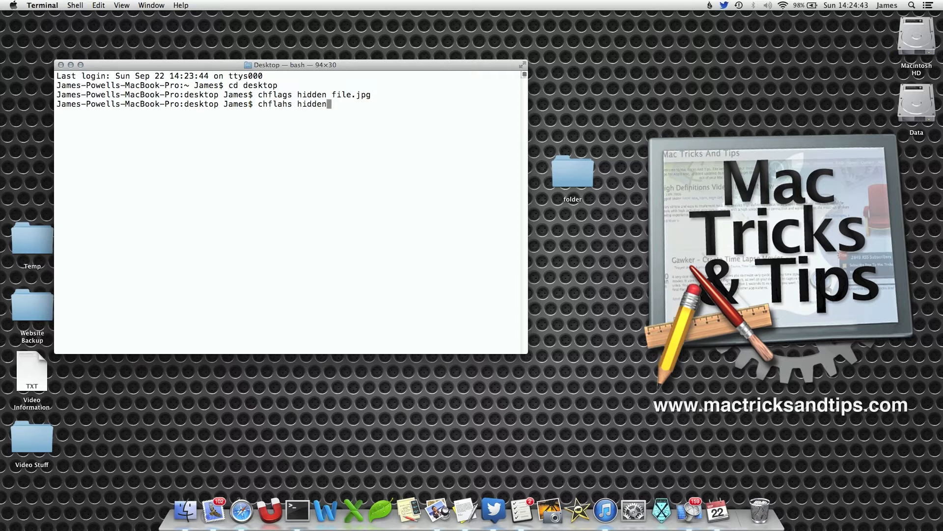
{"action": "type", "text": "folder"}
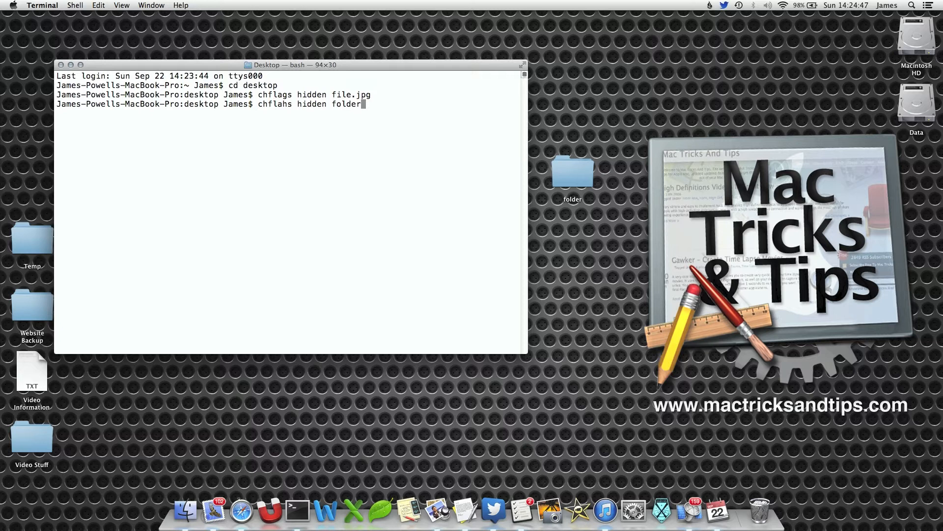
{"action": "key", "text": "Return"}
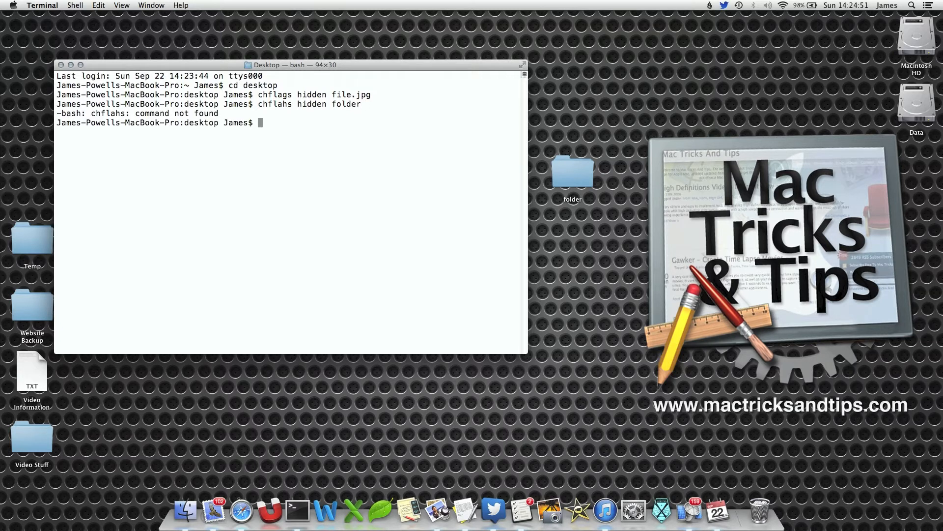
Step: Rerun the corrected chflags hidden folder so the folder vanishes from the desktop
{"action": "type", "text": "chflags"}
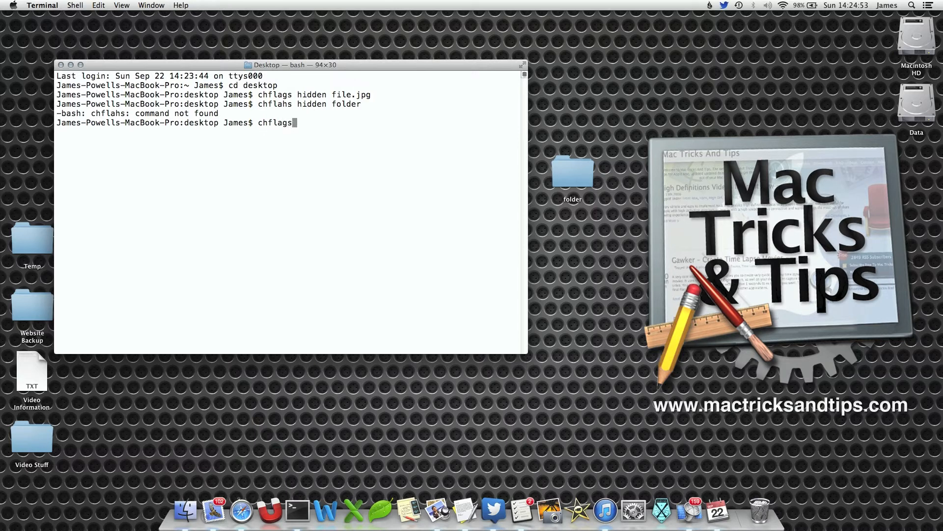
{"action": "type", "text": "hiddens"}
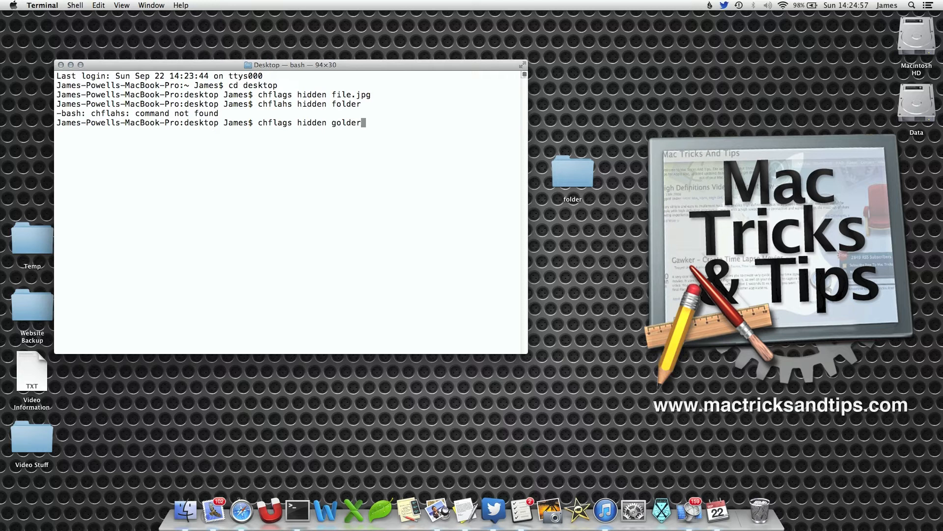
{"action": "type", "text": "folder"}
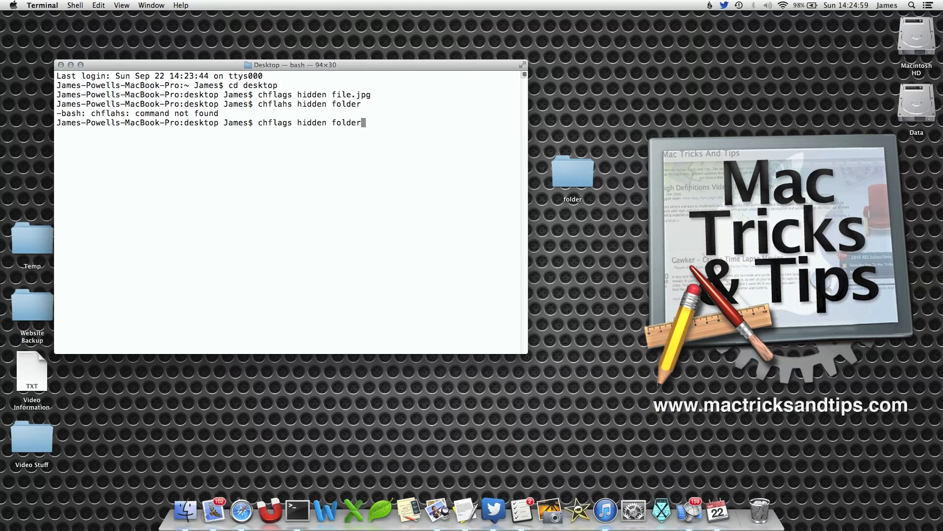
{"action": "key", "text": "Return"}
{"action": "type", "text": "ls -a"}
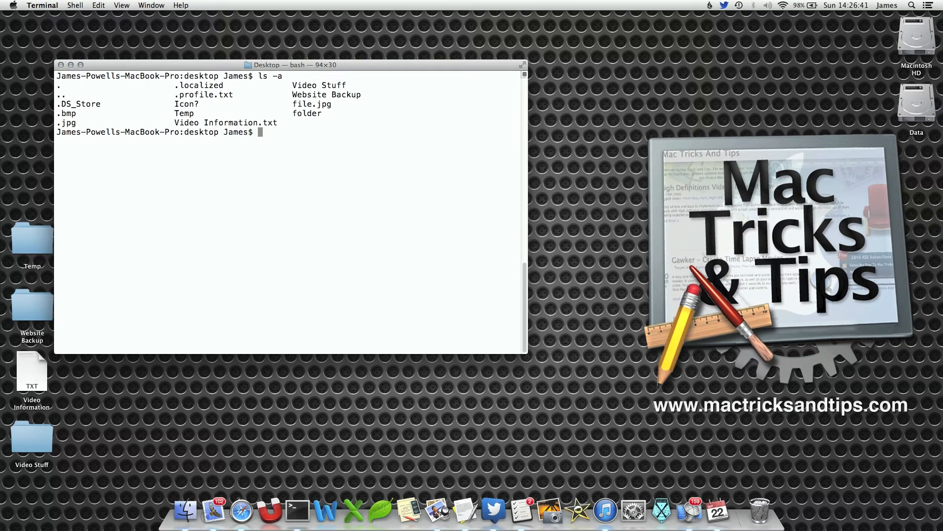
{"action": "mouse_move", "coordinate": [336, 154]}
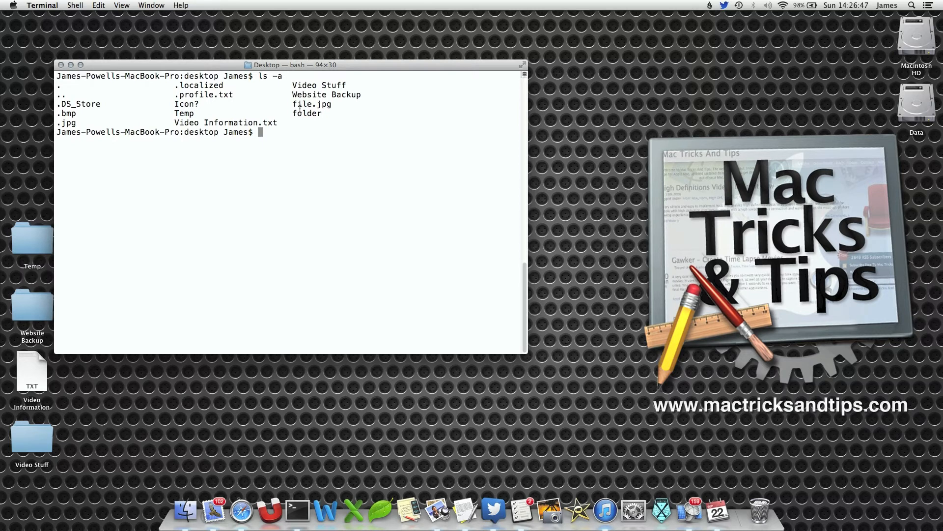
{"action": "mouse_move", "coordinate": [334, 114]}
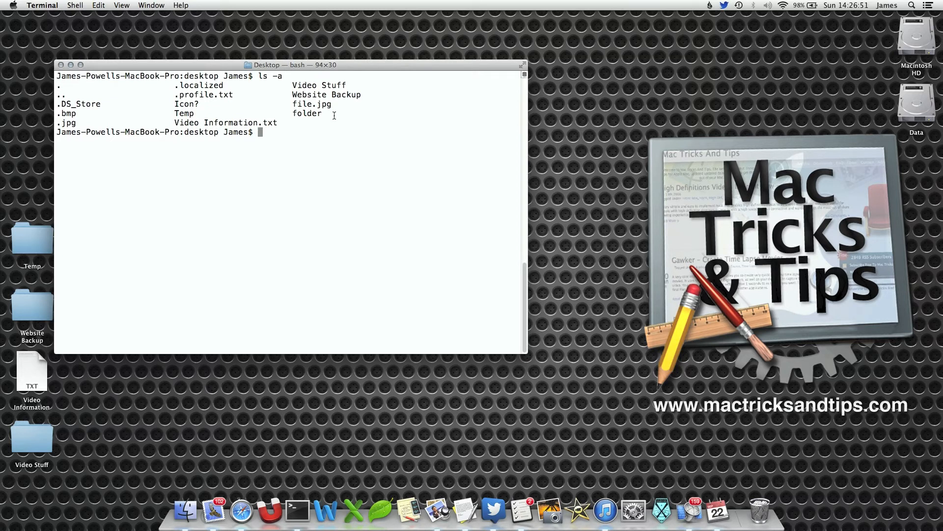
Step: Run chflags nohidden on file.jpg and on folder so both reappear on the desktop
{"action": "type", "text": "ch"}
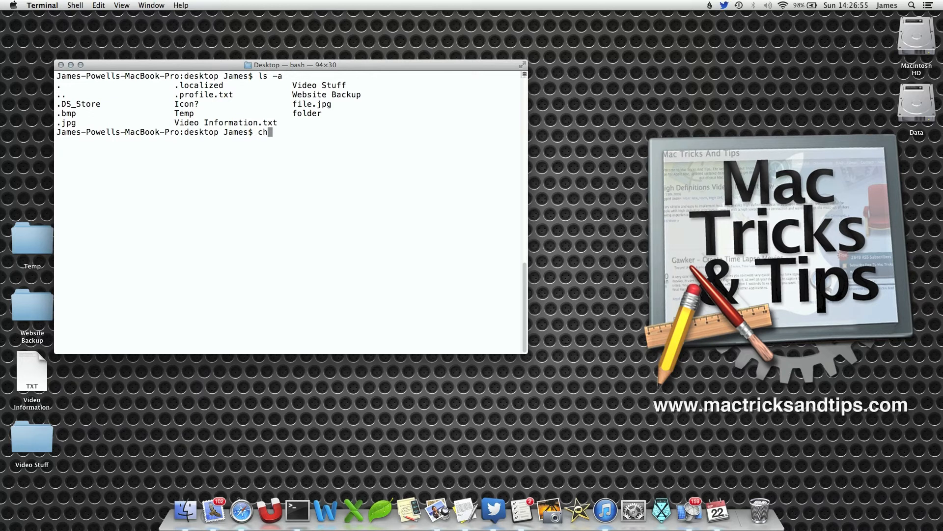
{"action": "type", "text": "flags"}
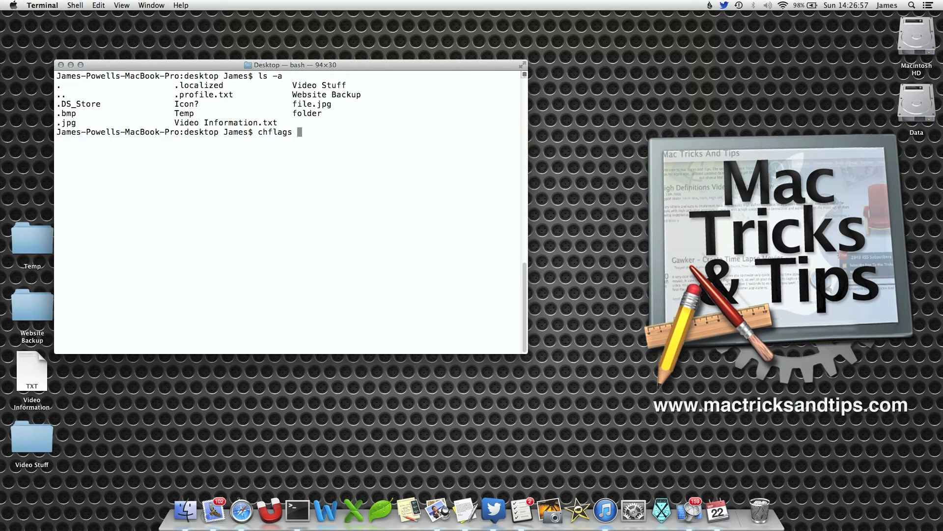
{"action": "type", "text": "nohidden"}
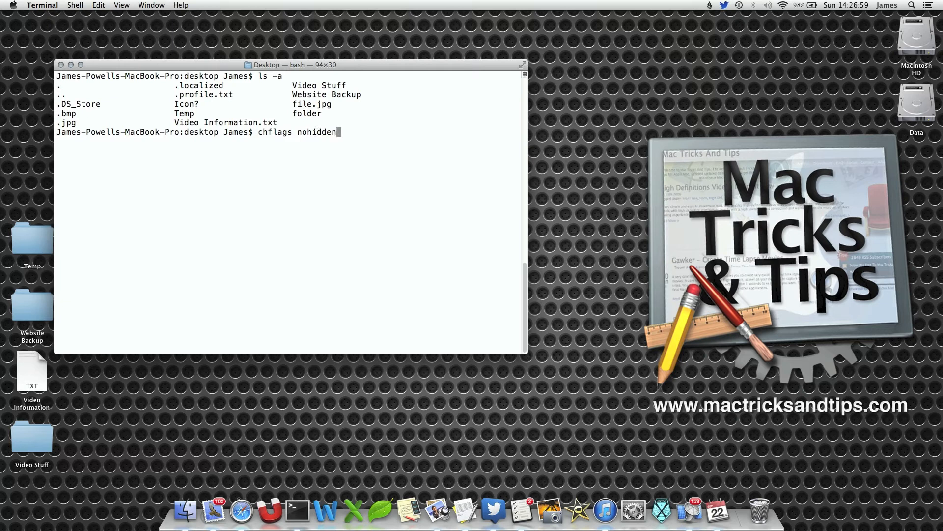
{"action": "type", "text": "file.jpg"}
{"action": "type", "text": "c"}
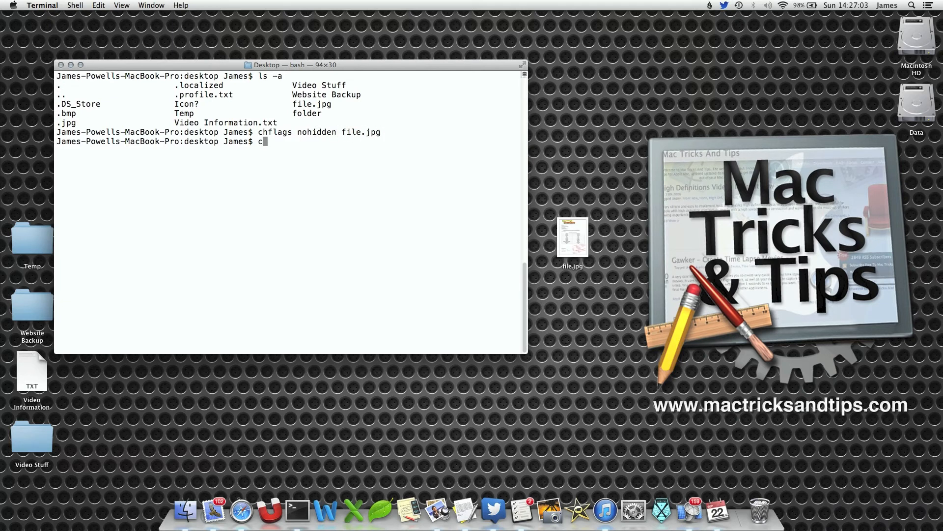
{"action": "type", "text": "hla"}
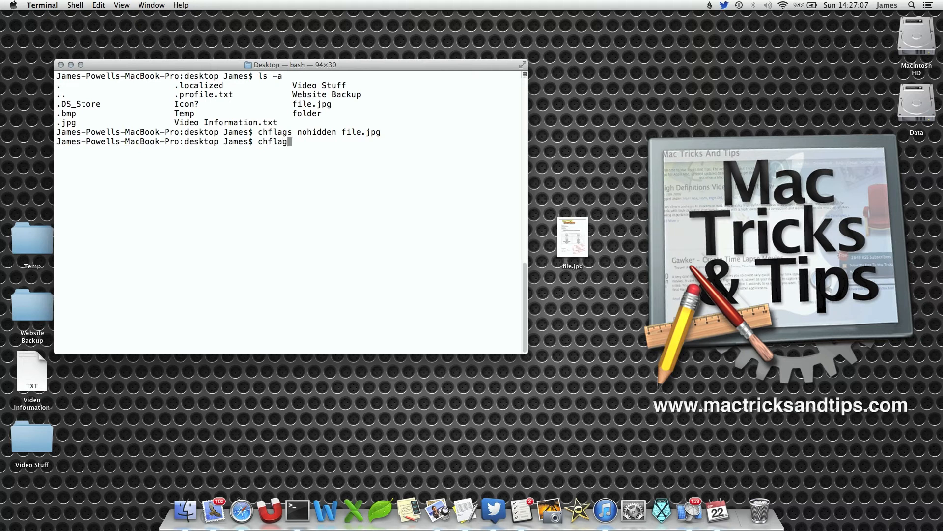
{"action": "type", "text": "s hidden"}
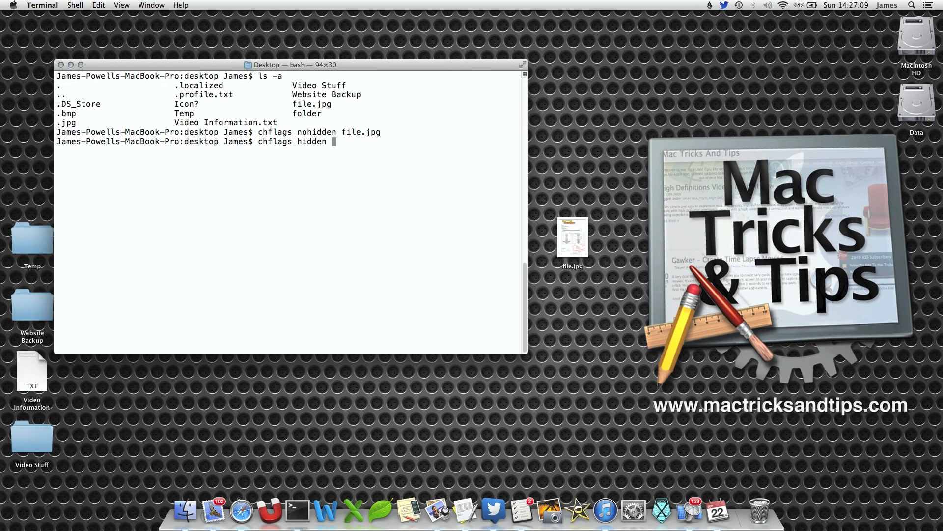
{"action": "key", "text": "Return"}
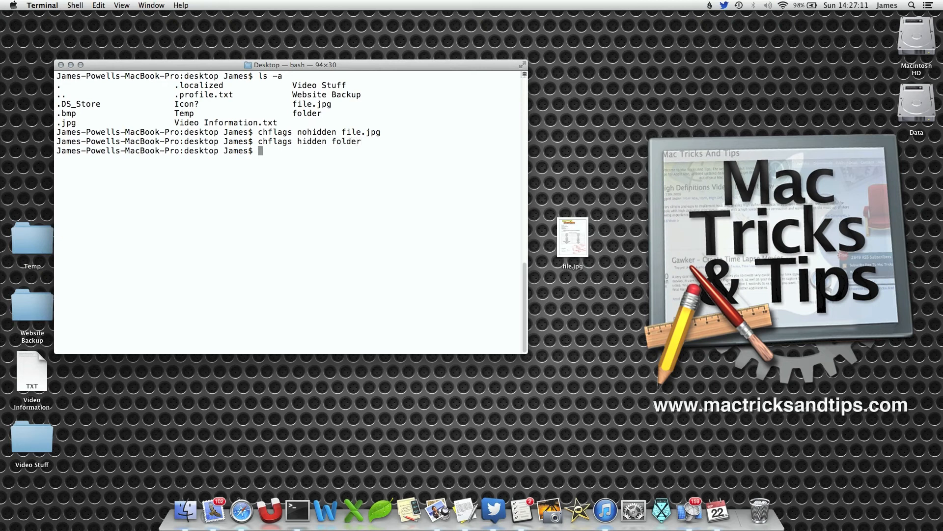
{"action": "type", "text": "chflags hidden folder"}
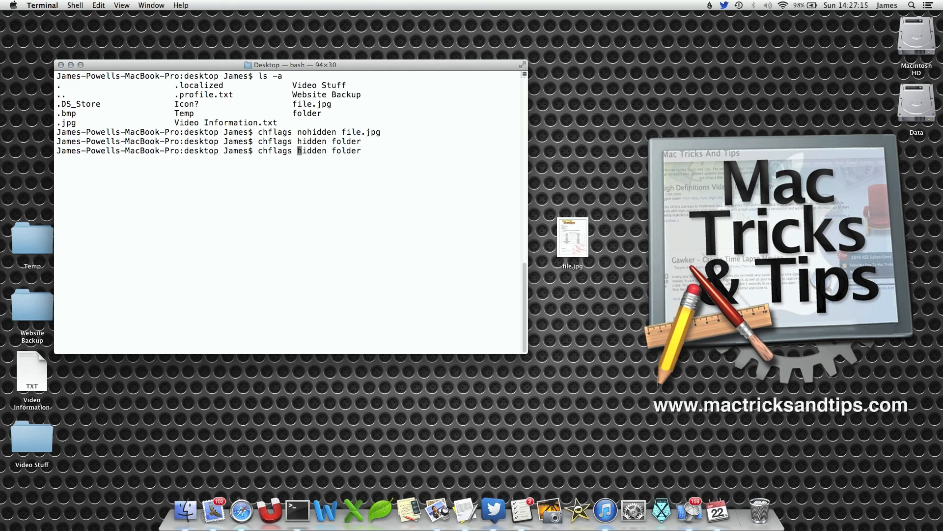
{"action": "key", "text": "Return"}
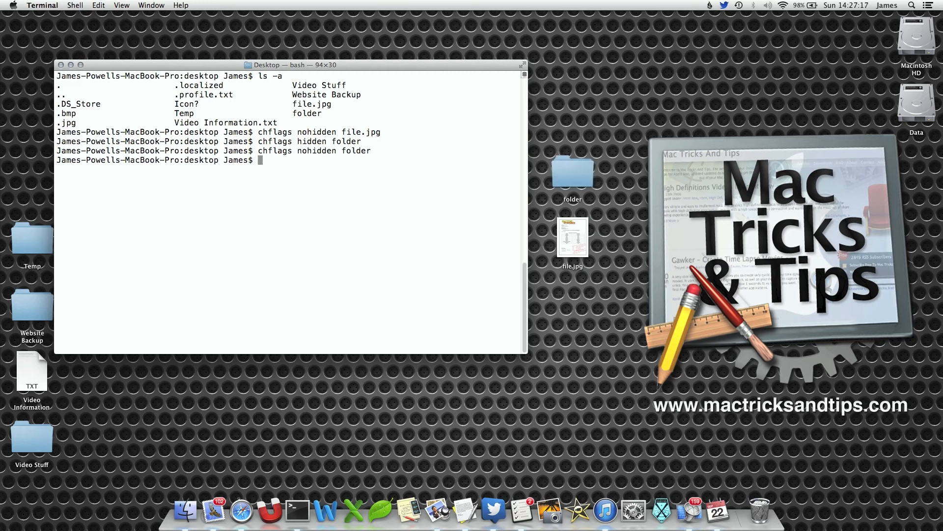